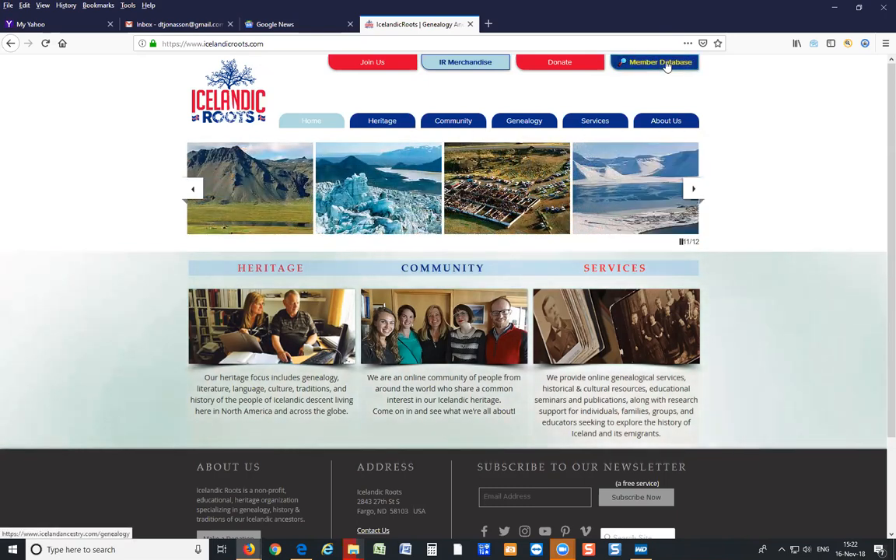
Step: Open the member genealogy database from the Member Database button on the home page
{"action": "left_click", "coordinate": [654, 63]}
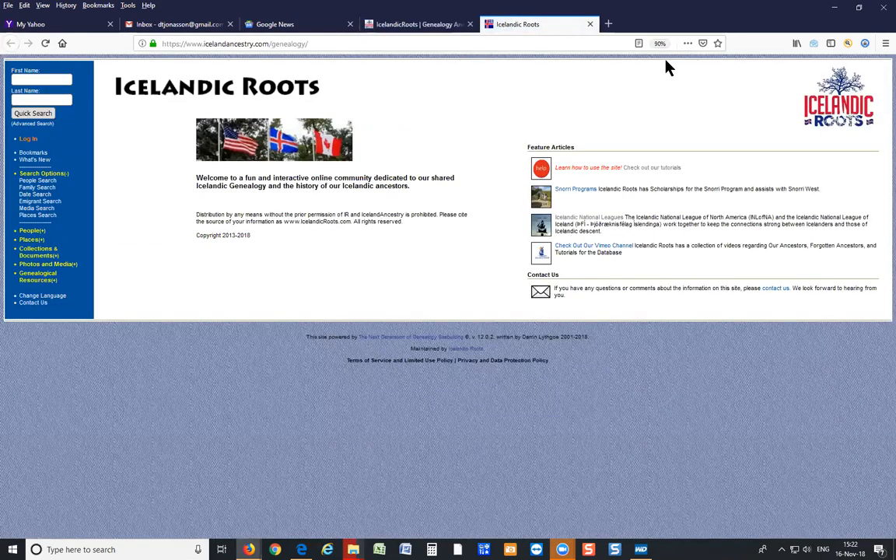
{"action": "mouse_move", "coordinate": [122, 174]}
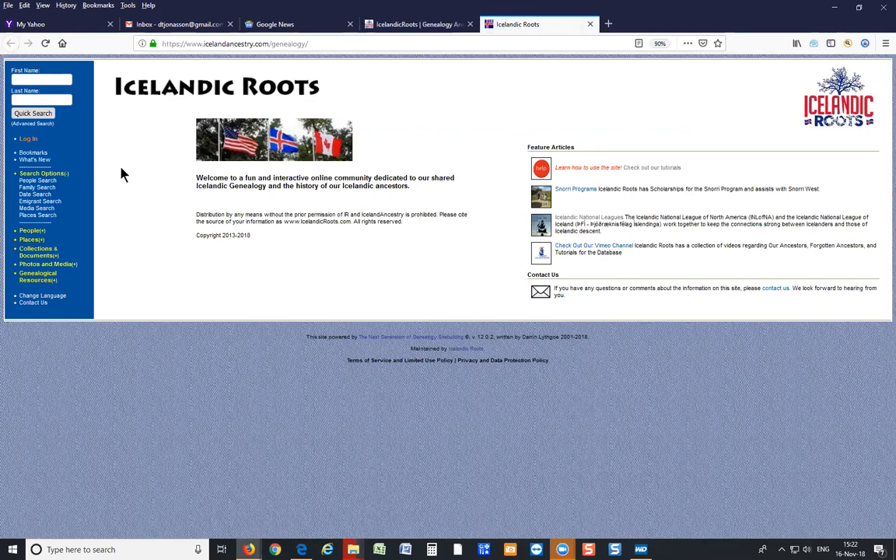
{"action": "mouse_move", "coordinate": [28, 138]}
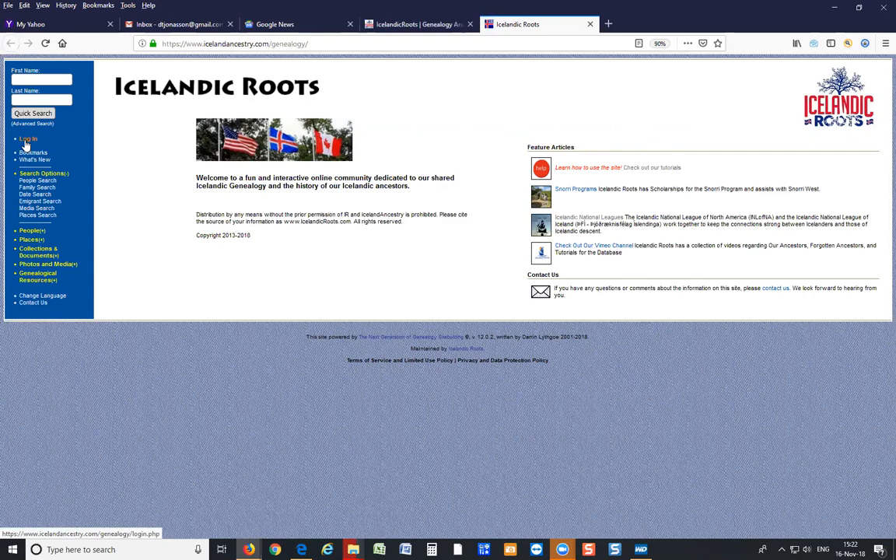
Step: Go to the Log In page and place the cursor in the forgot-username Email box
{"action": "left_click", "coordinate": [28, 139]}
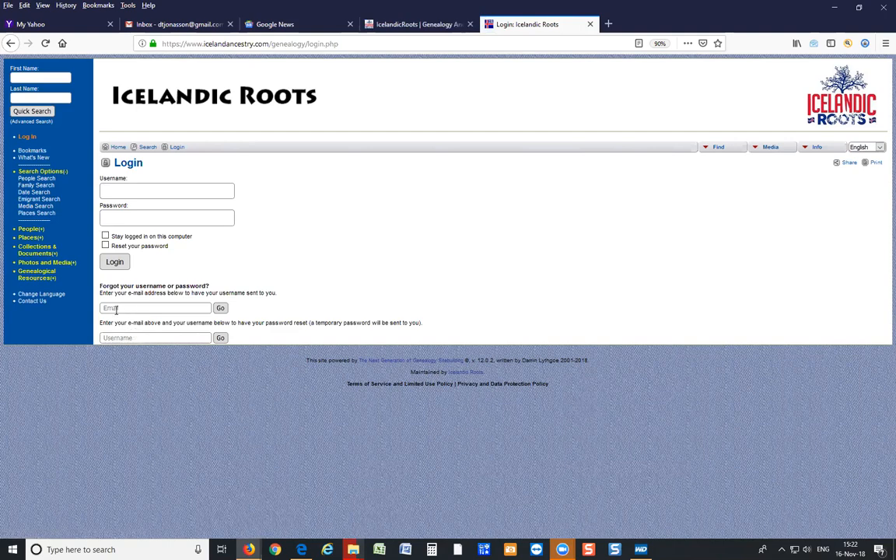
{"action": "mouse_move", "coordinate": [158, 288]}
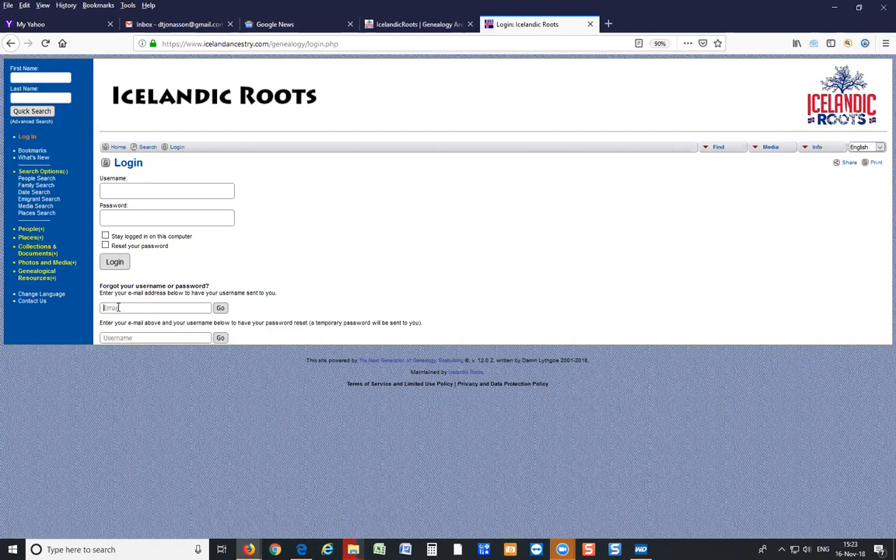
{"action": "left_click", "coordinate": [156, 338]}
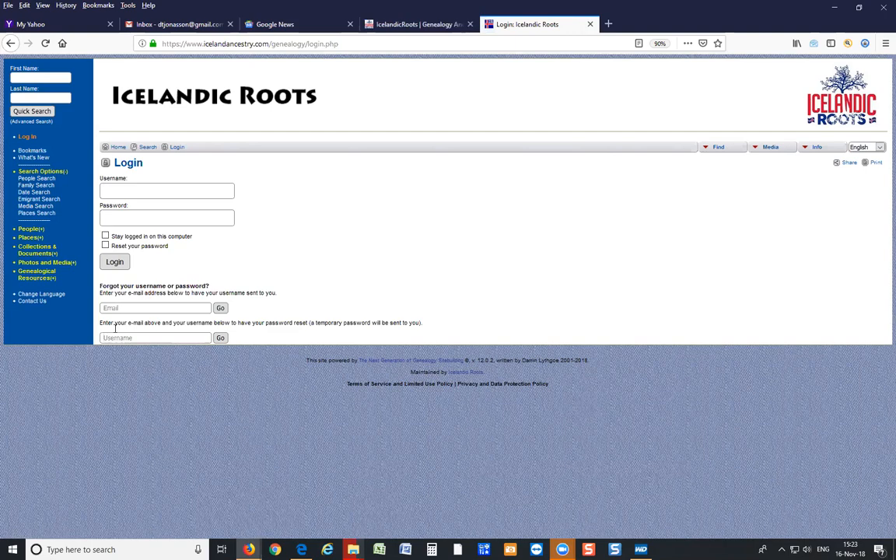
{"action": "left_click", "coordinate": [156, 308]}
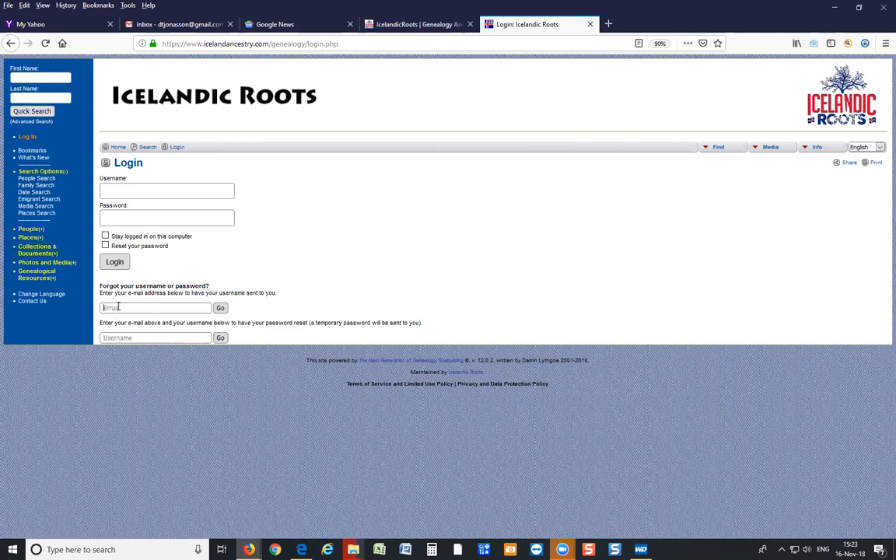
{"action": "mouse_move", "coordinate": [221, 337]}
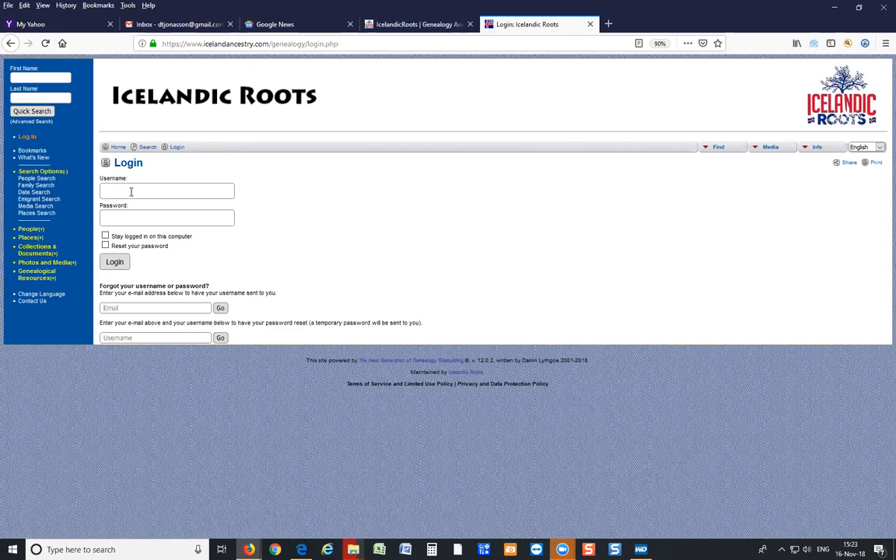
{"action": "left_click", "coordinate": [168, 218]}
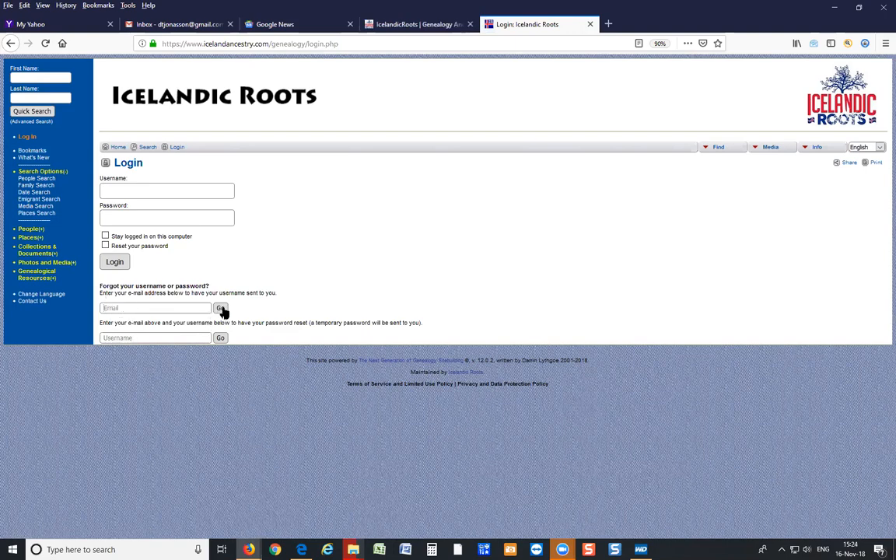
{"action": "mouse_move", "coordinate": [224, 321]}
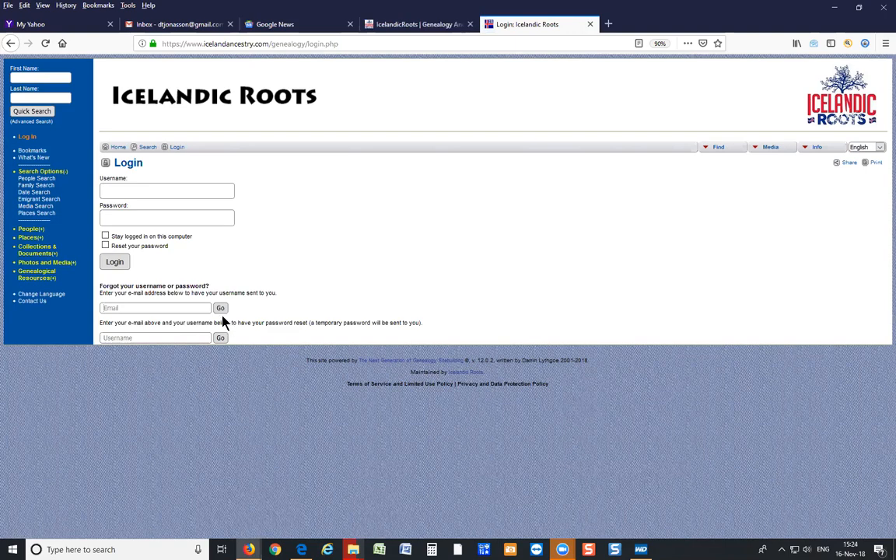
{"action": "mouse_move", "coordinate": [137, 324]}
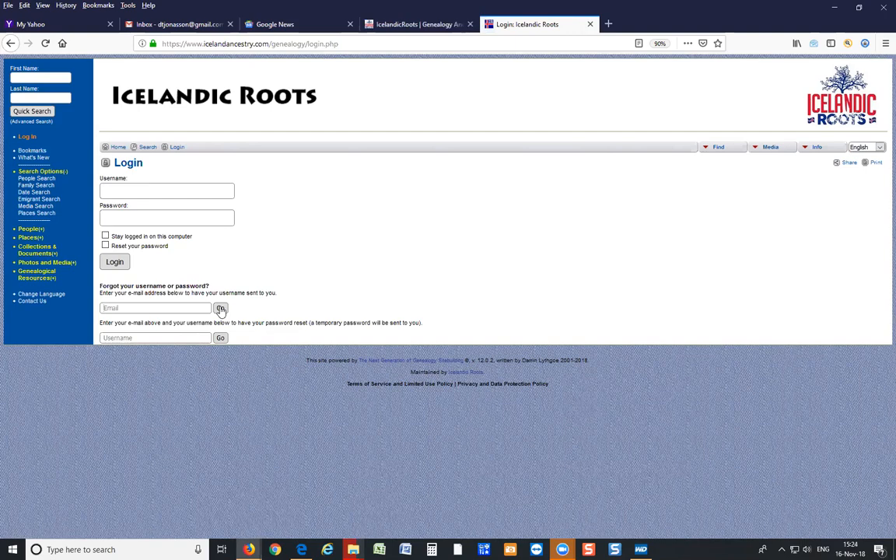
{"action": "mouse_move", "coordinate": [103, 325]}
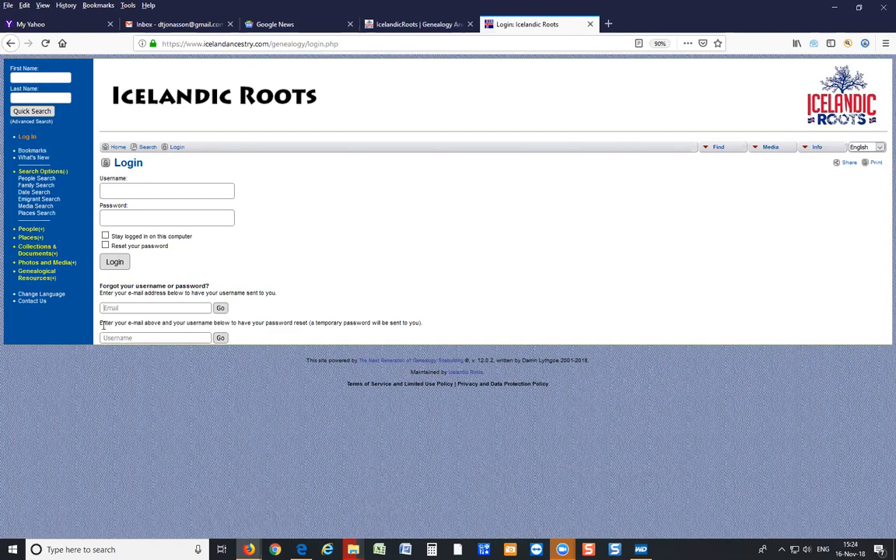
{"action": "left_click", "coordinate": [155, 338]}
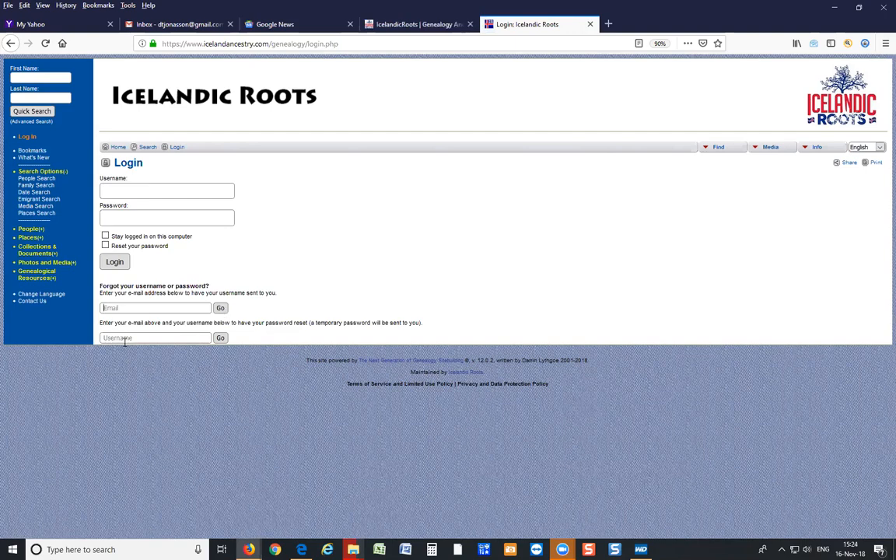